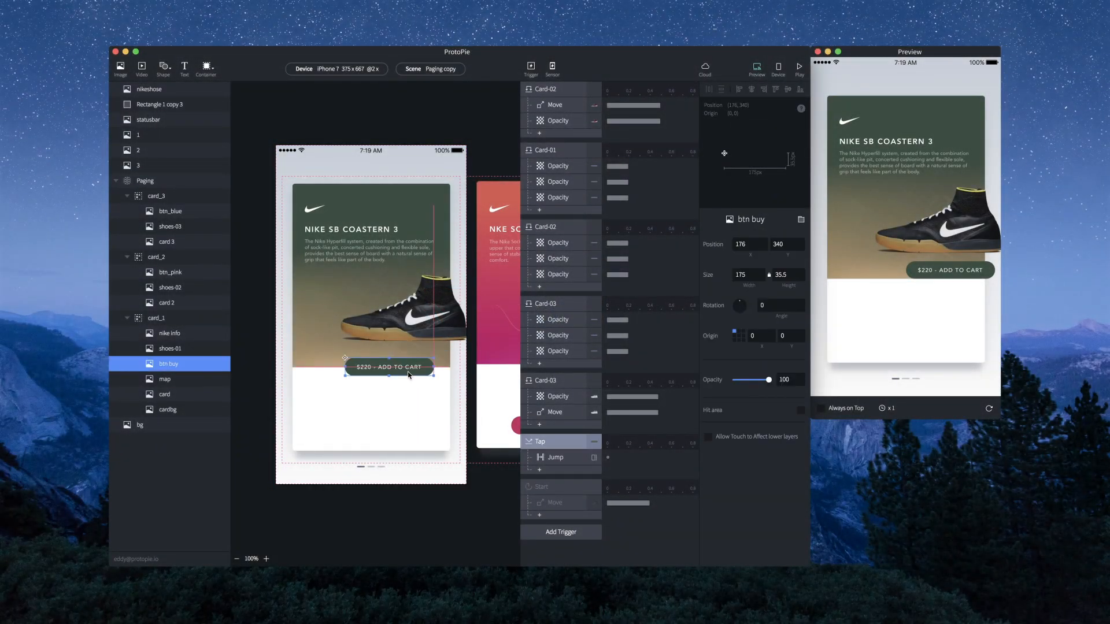
Drag the $220 add-to-cart button to the bottom centre of card_1
left_click_drag(389, 366, 370, 425)
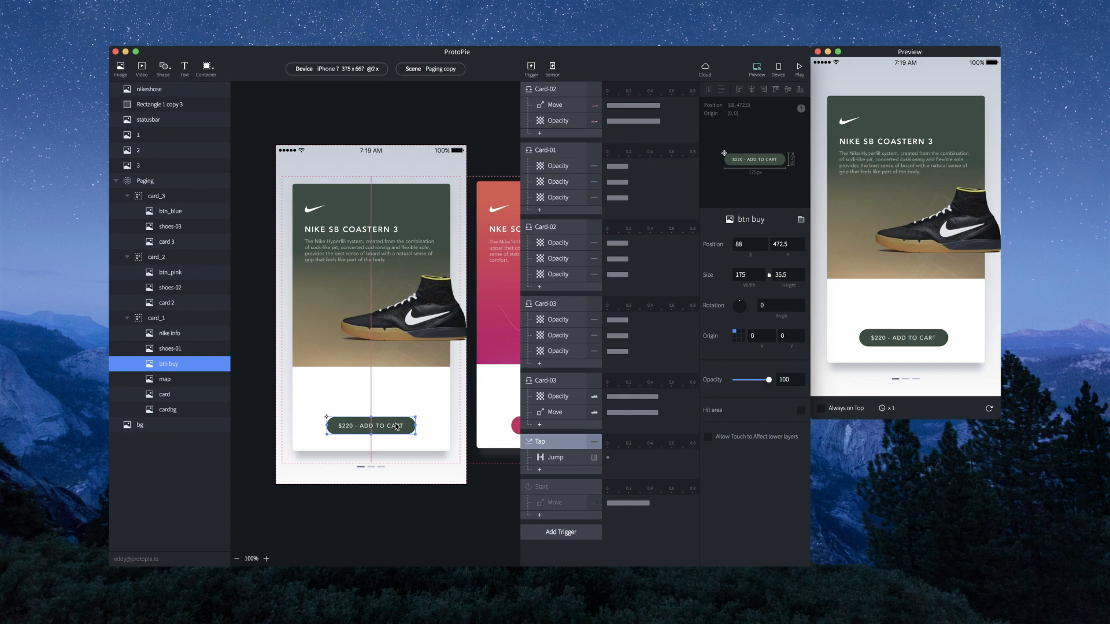
left_click(170, 348)
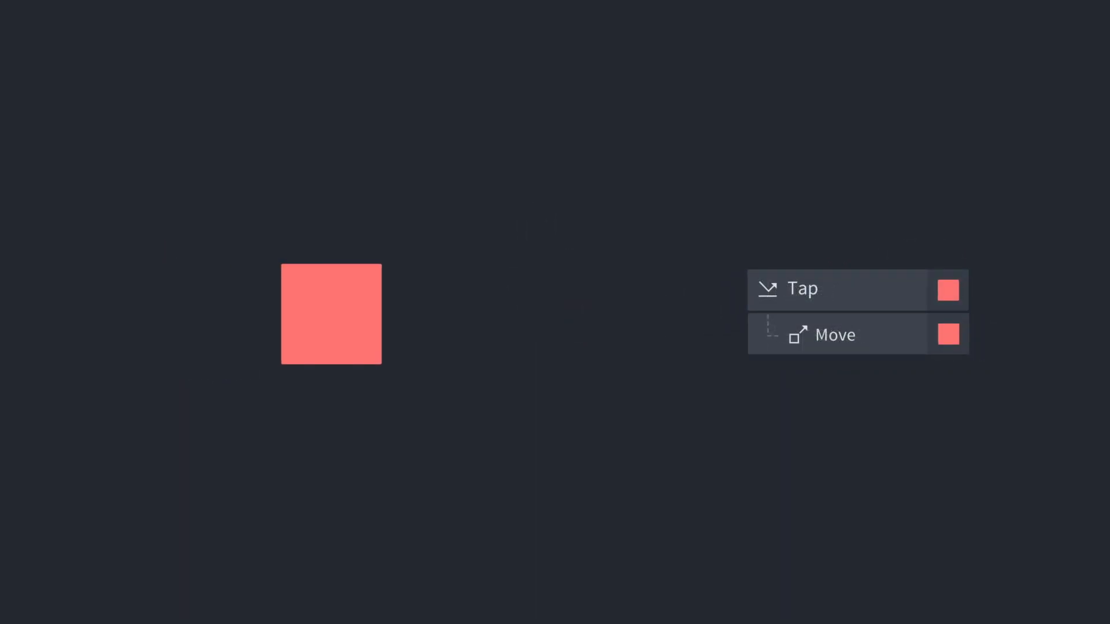
left_click_drag(331, 315, 570, 315)
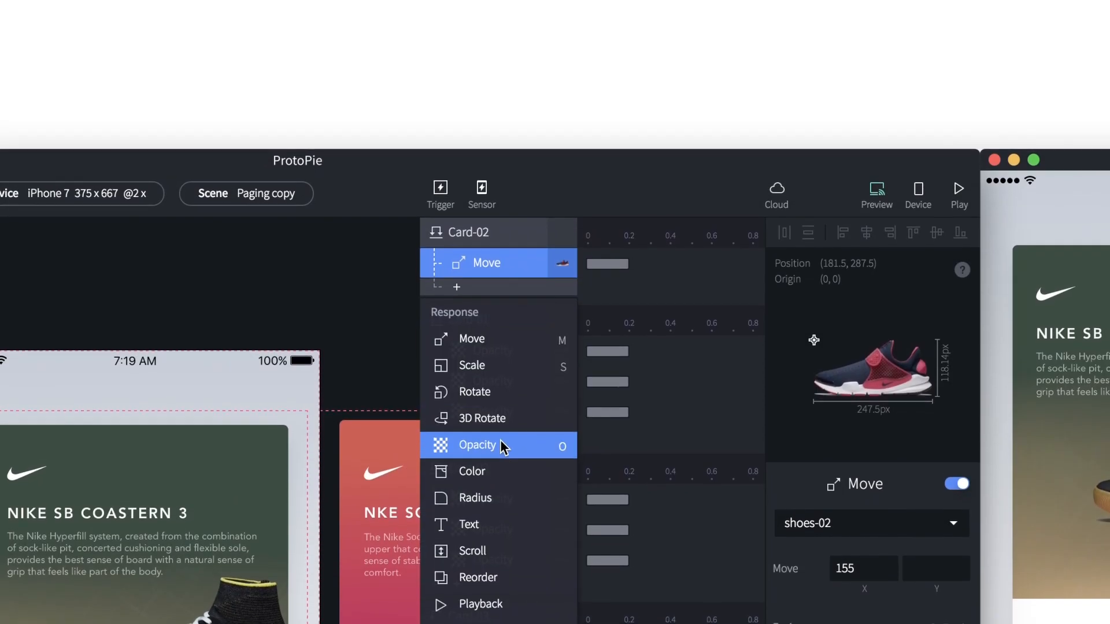
Add a Move response under Card-02 targeting the shoes-02 layer
left_click(478, 445)
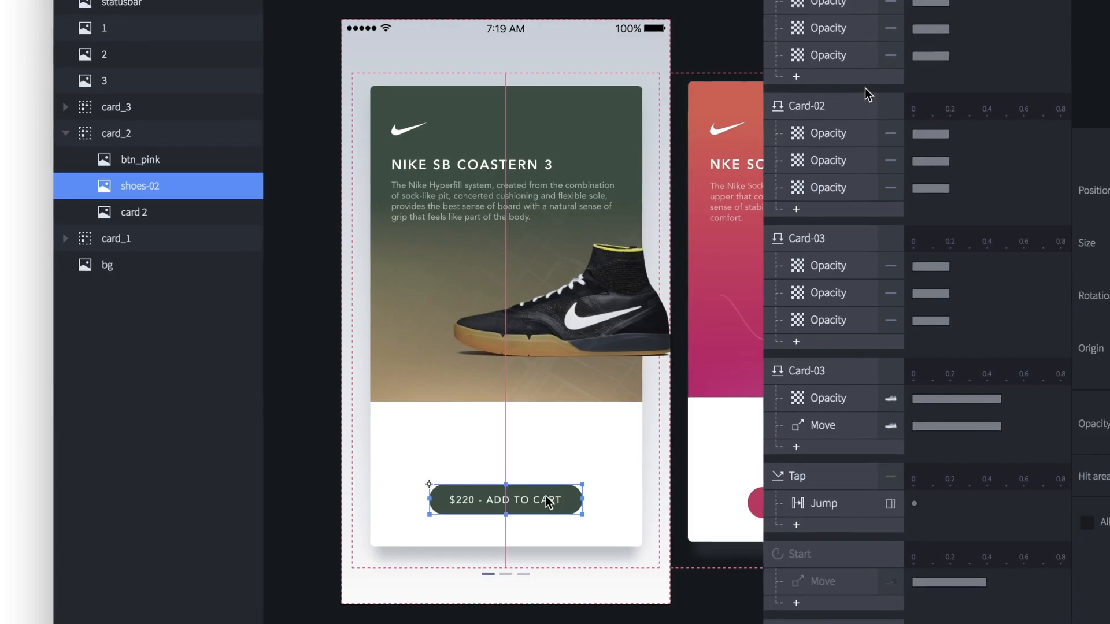
left_click(560, 299)
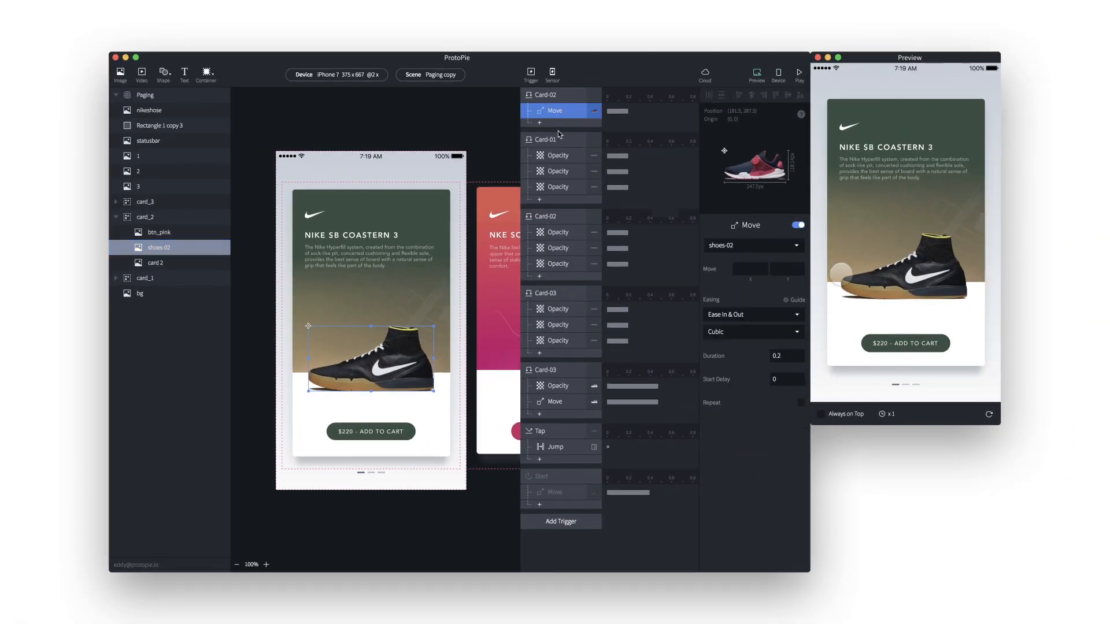
Set Move X to 155 and add an Opacity response on shoes-02 changing to 100
left_click(750, 268)
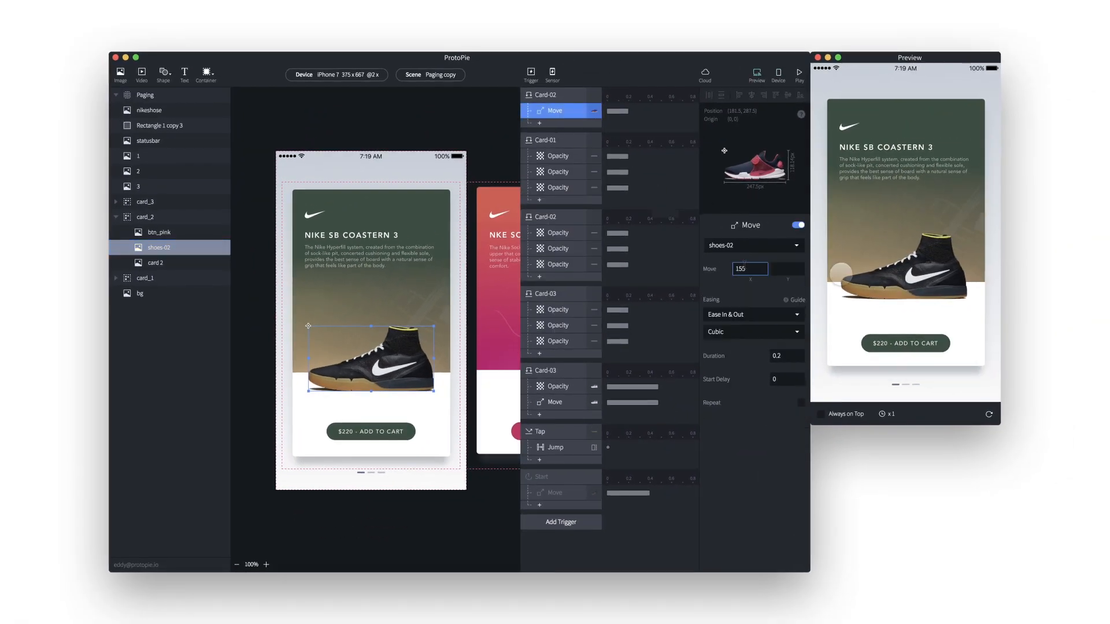
left_click(540, 124)
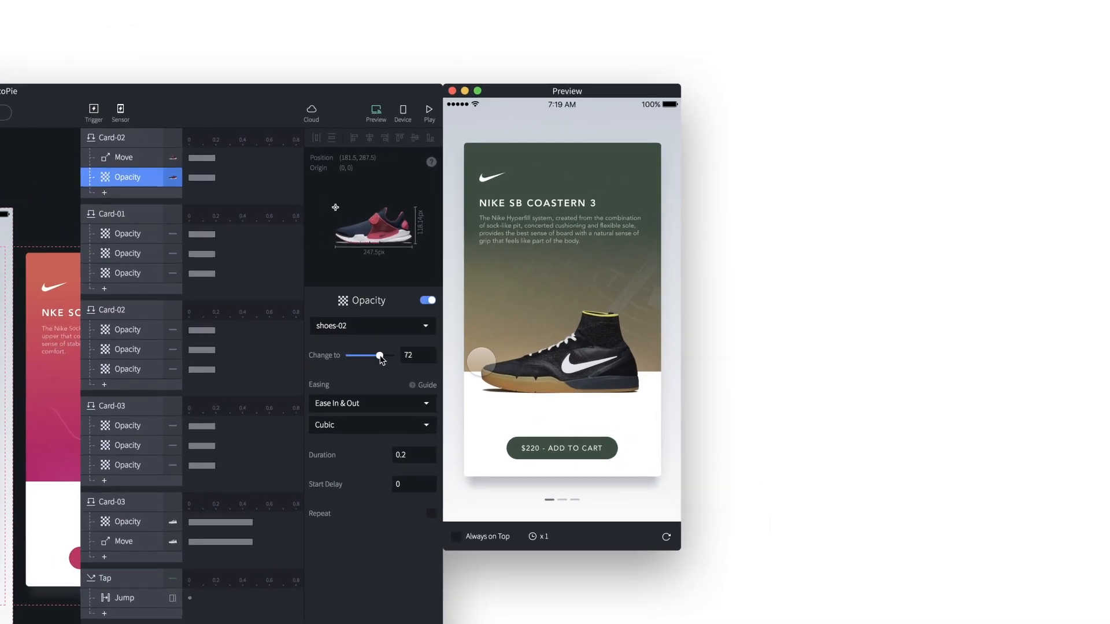
left_click_drag(381, 355, 391, 355)
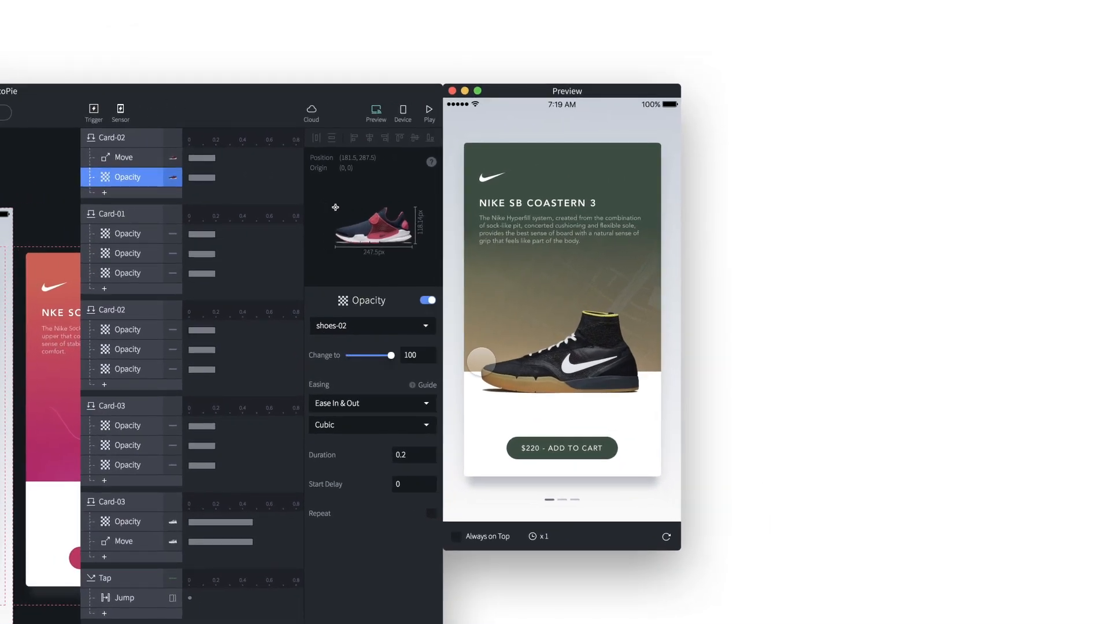